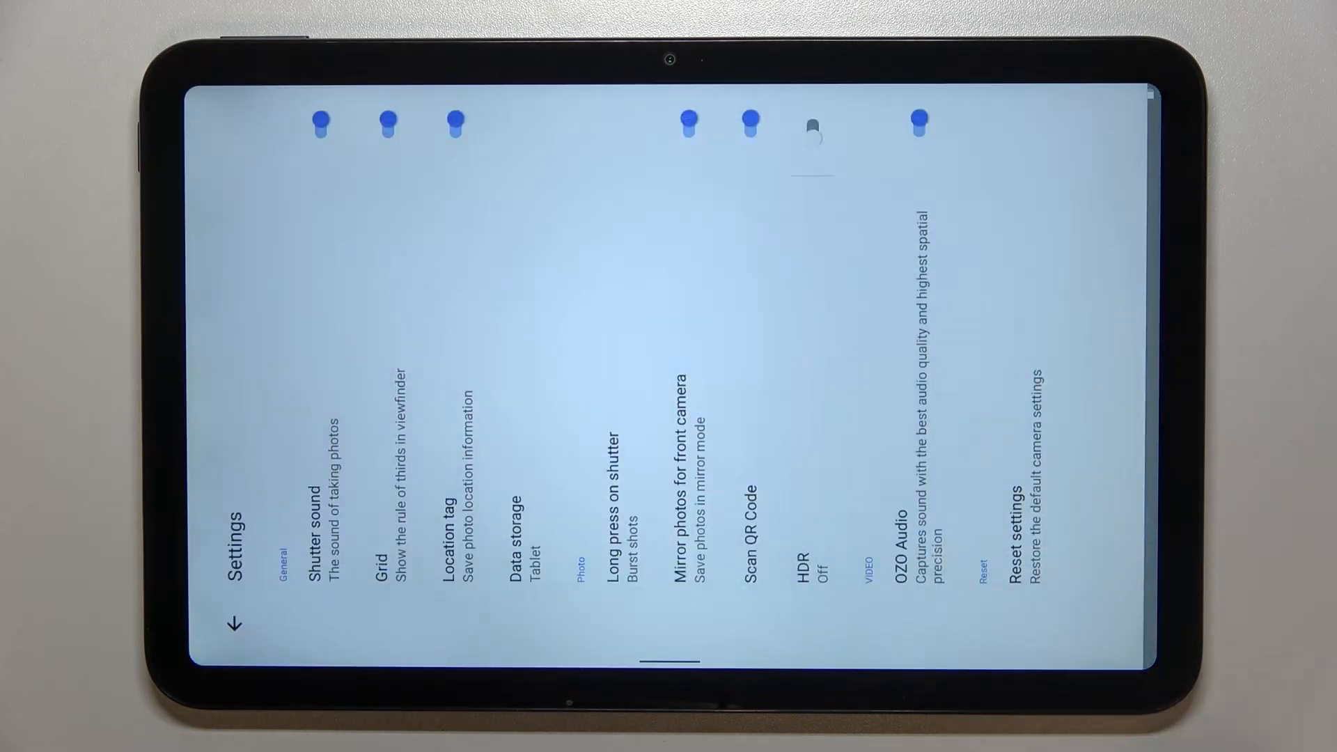
Reset all Nokia Camera settings to defaults from Settings, confirming with OK.
left_click(234, 625)
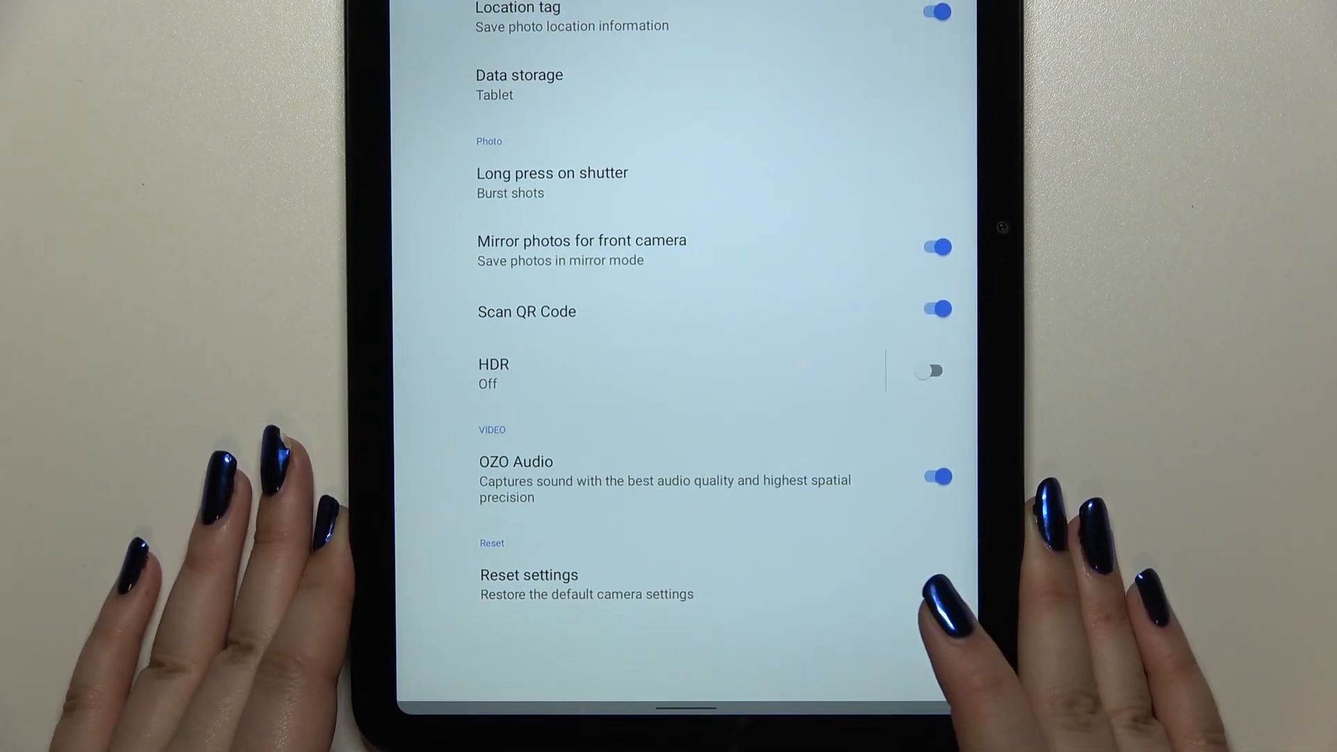
left_click(528, 575)
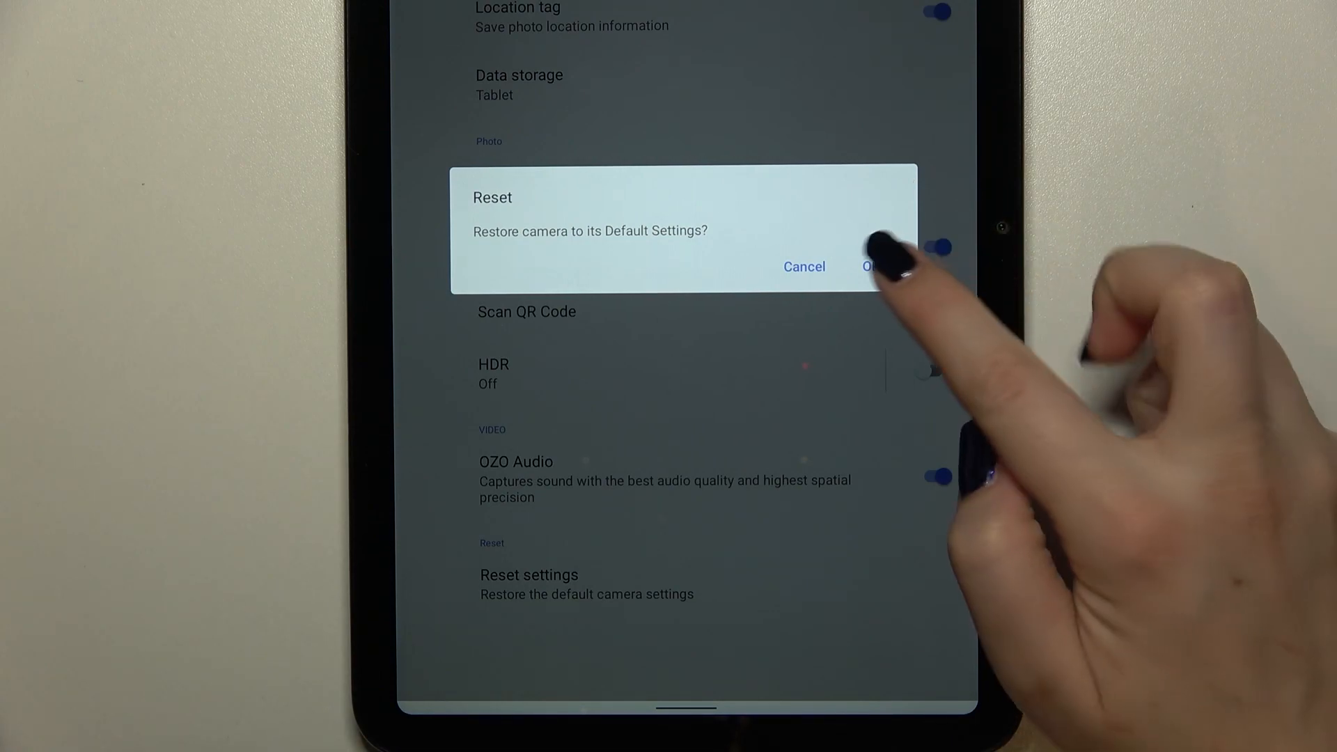
left_click(872, 267)
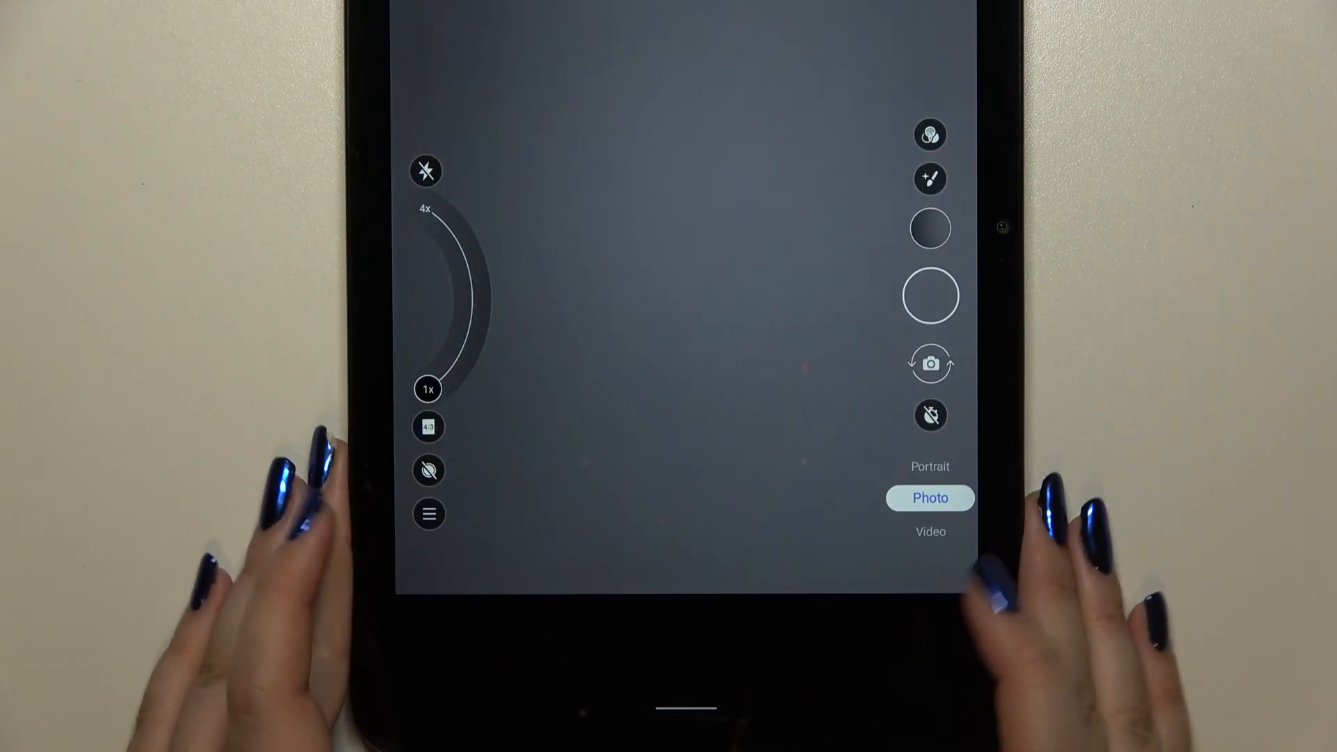